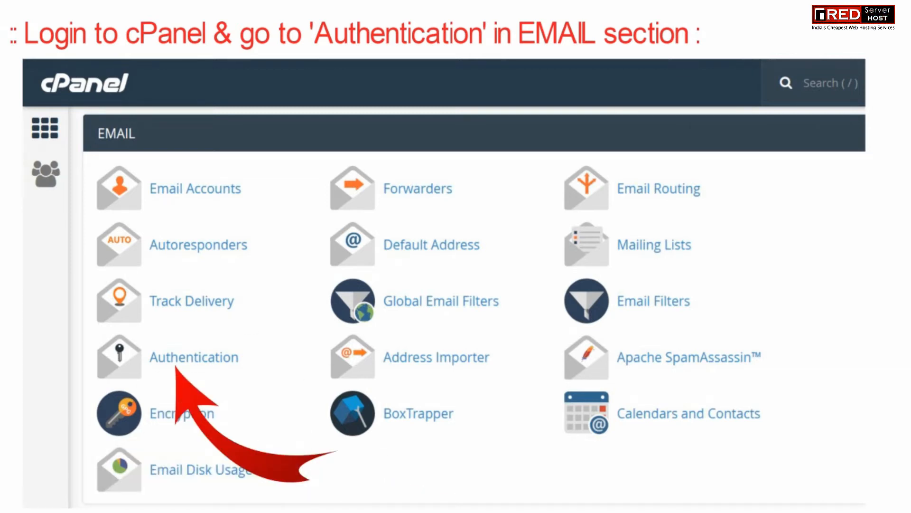
- Go to the Authentication page in cPanel's Email section
{"action": "left_click", "coordinate": [194, 357]}
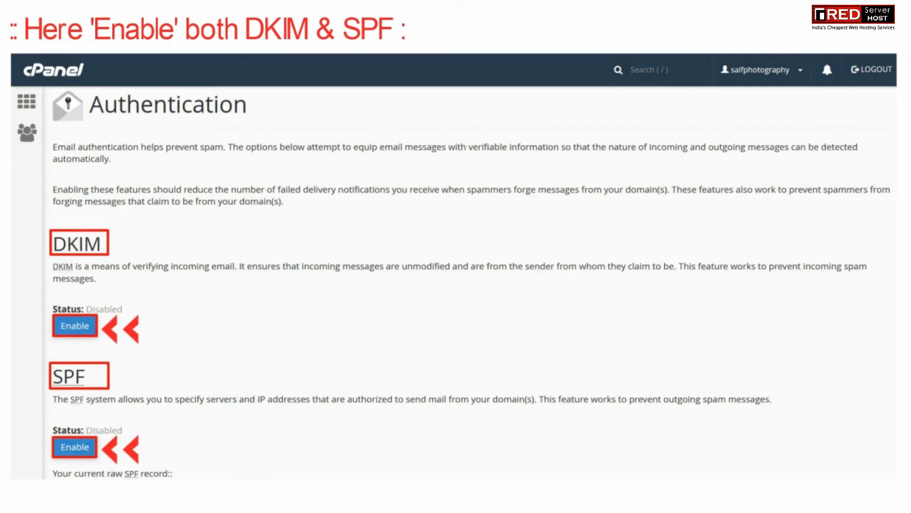
{"action": "left_click", "coordinate": [74, 325]}
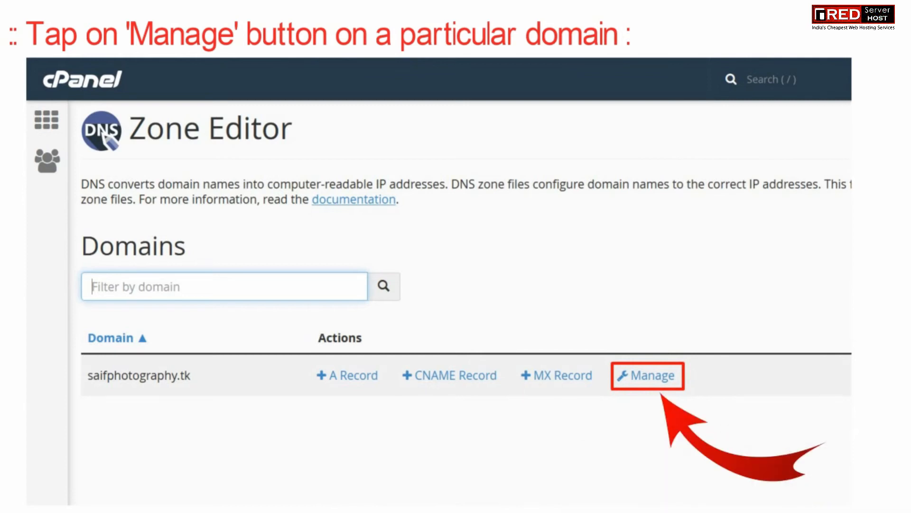
- Manage the DNS zone for saifphotography.tk in Zone Editor
{"action": "left_click", "coordinate": [647, 375]}
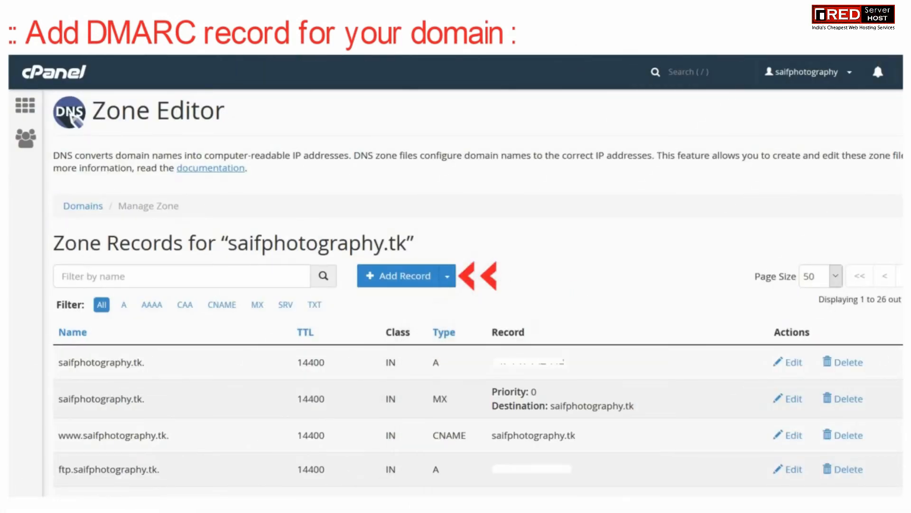
- Add a DMARC TXT record for _dmarc.saifphotography.tk with policy None and save it
{"action": "left_click", "coordinate": [446, 275]}
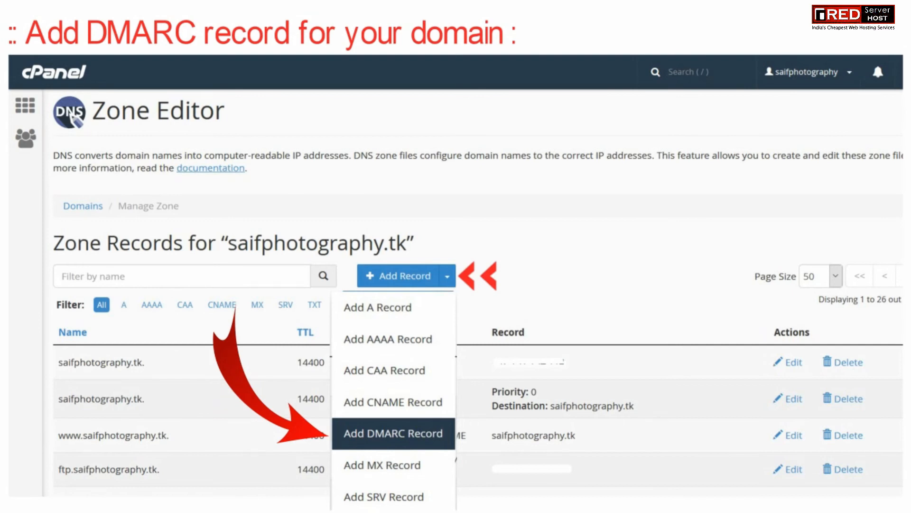
{"action": "left_click", "coordinate": [393, 433]}
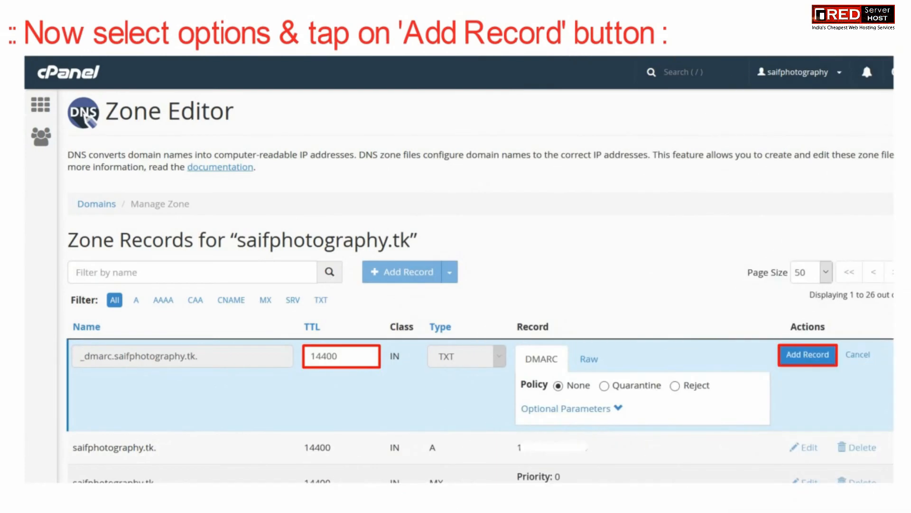
{"action": "left_click", "coordinate": [556, 385]}
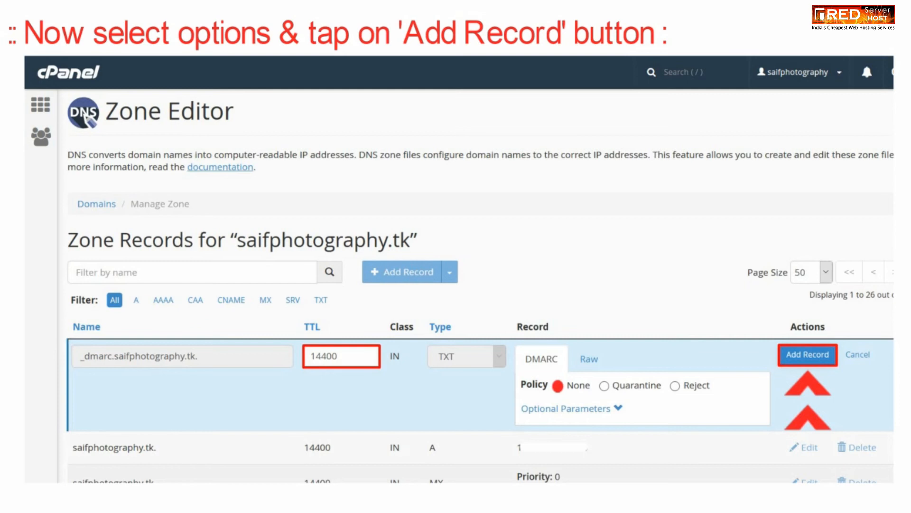
{"action": "left_click", "coordinate": [807, 355]}
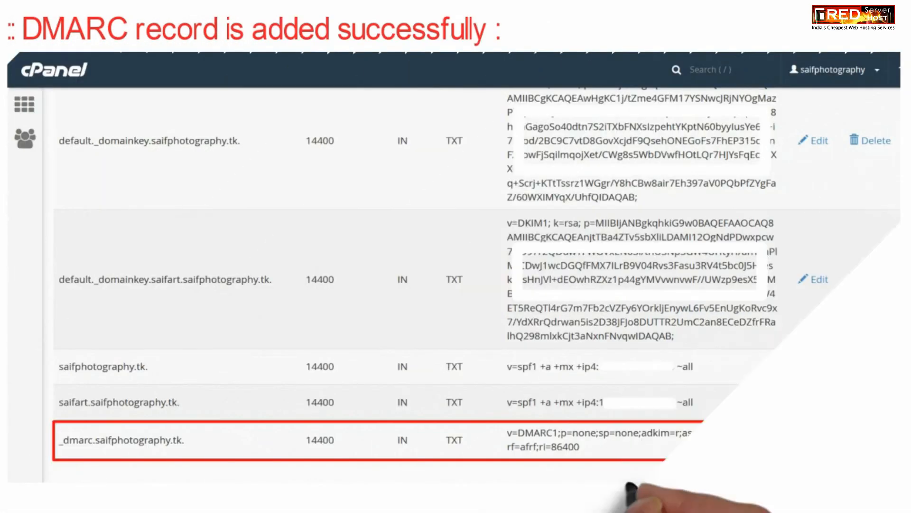